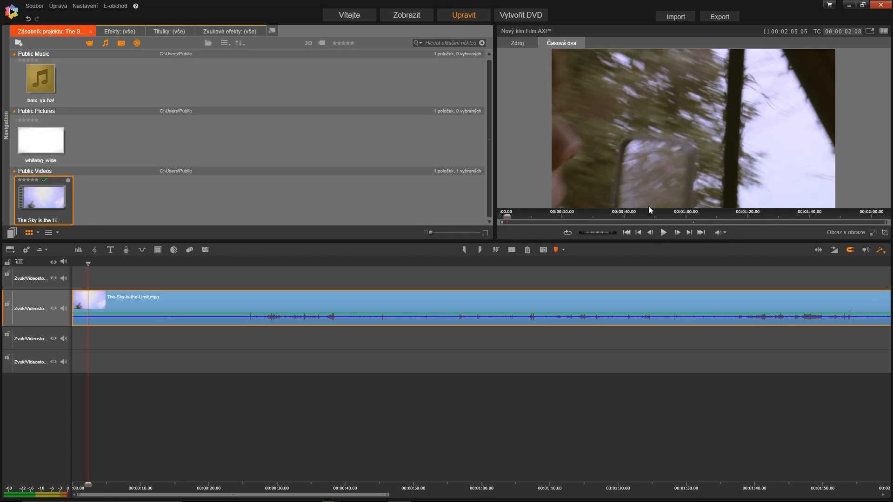
pyautogui.moveTo(664, 232)
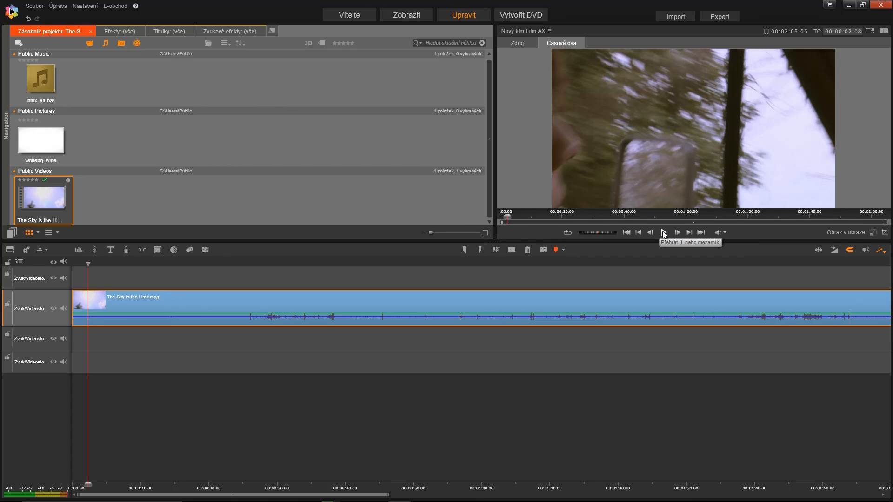
# - Play the timeline clip forward a few seconds to the snowy mountain shot, then pause it
pyautogui.click(663, 233)
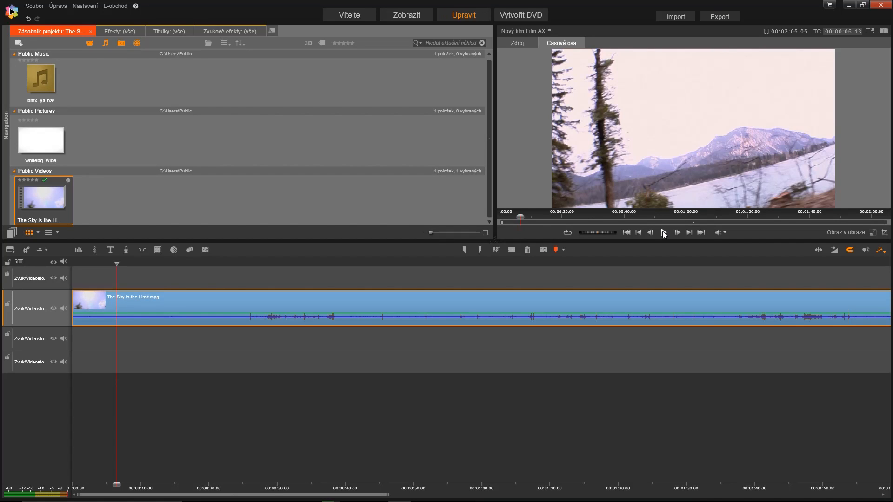
pyautogui.click(664, 233)
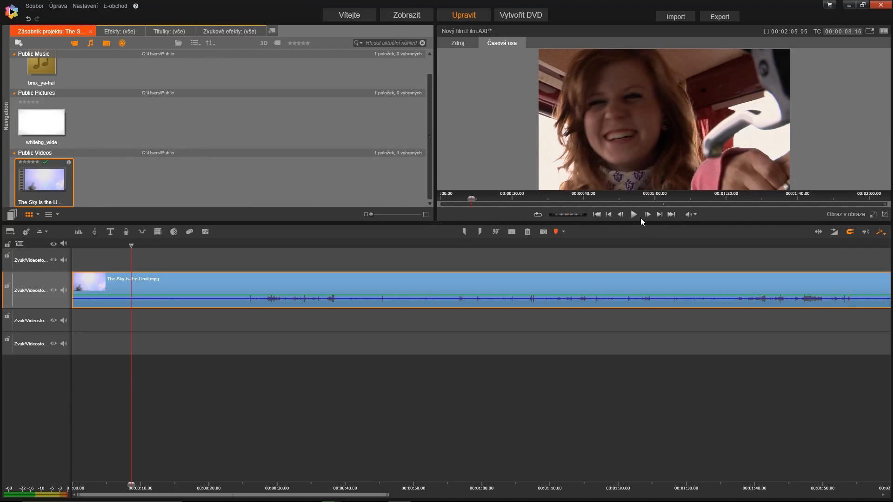
# - Enlarge the preview area downward and play the clip again until the face-in-car shot
pyautogui.click(634, 214)
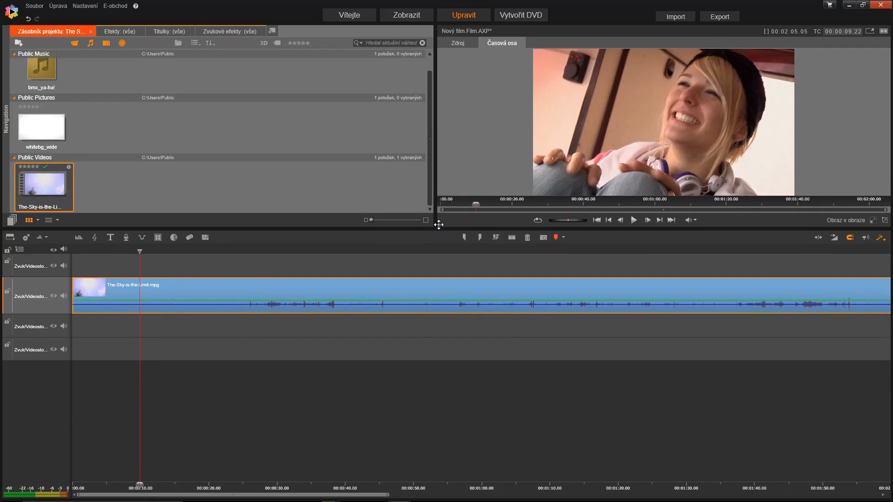
pyautogui.click(635, 234)
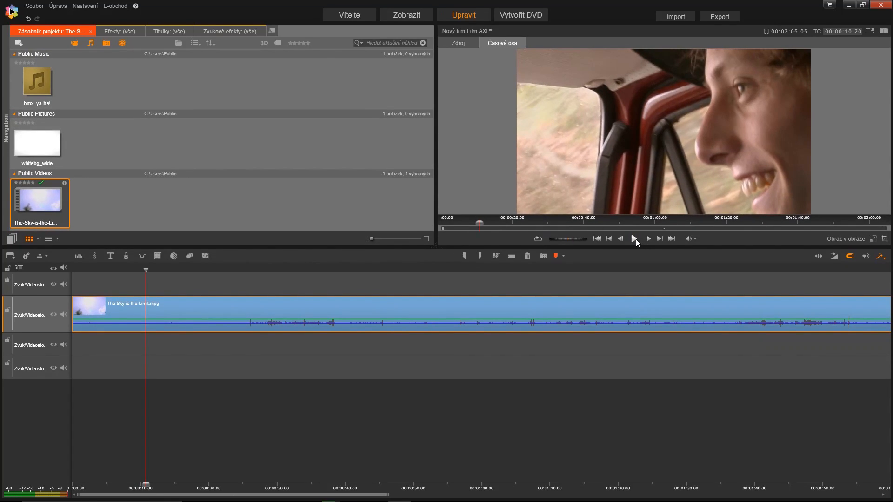
# - Play and pause the clip repeatedly, advancing past the red van to the man at the car window
pyautogui.click(635, 238)
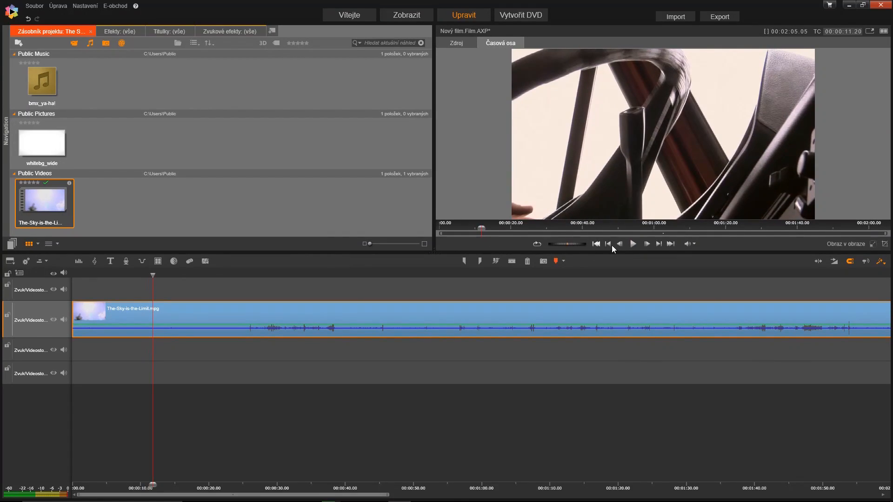
pyautogui.click(633, 244)
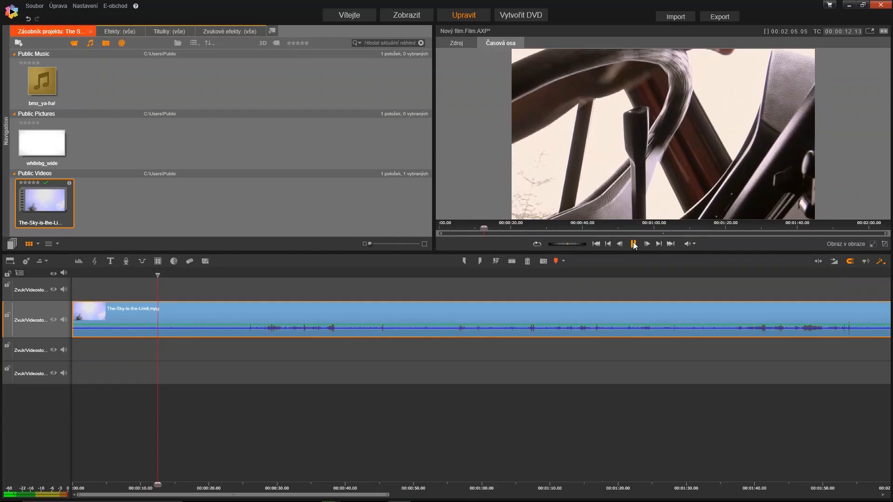
pyautogui.click(633, 243)
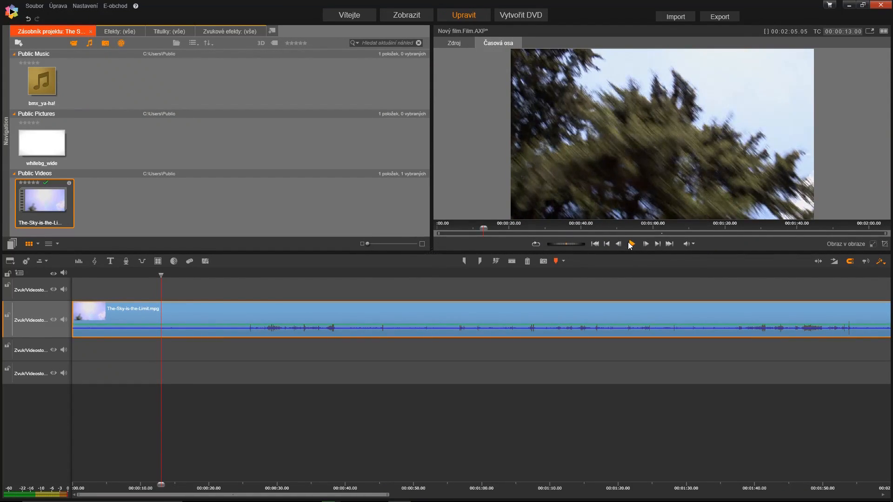
pyautogui.click(631, 244)
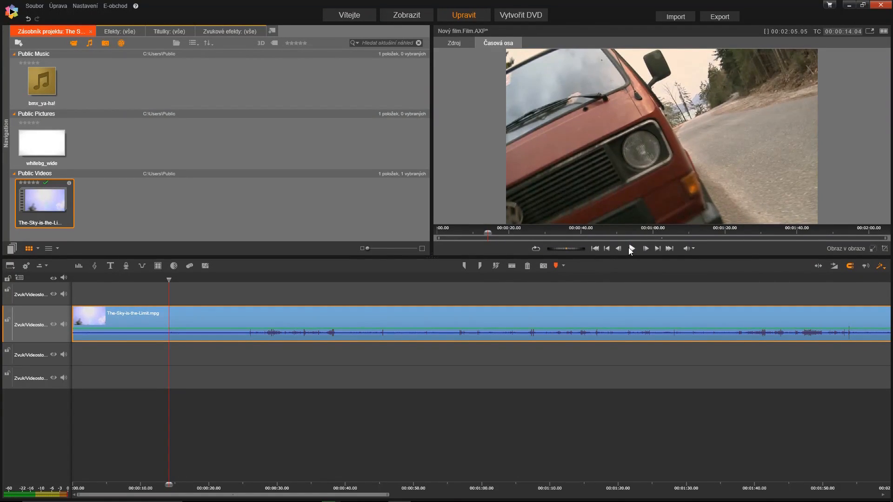
pyautogui.click(631, 248)
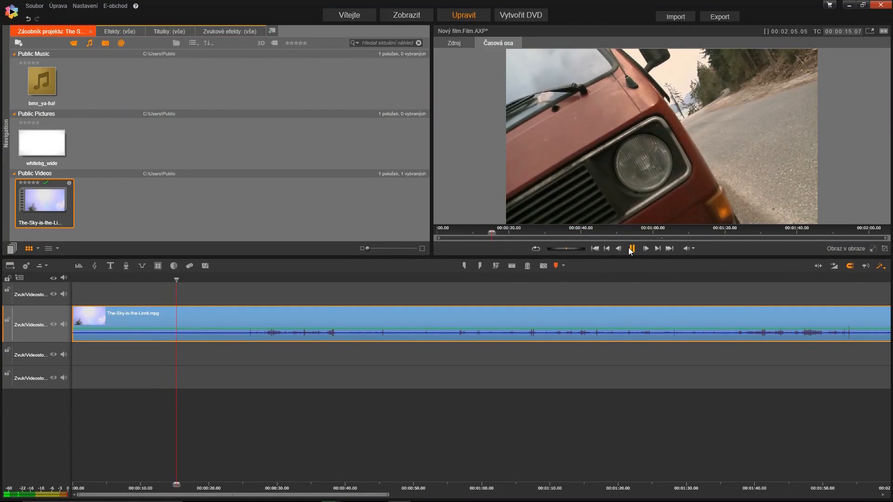
pyautogui.click(632, 248)
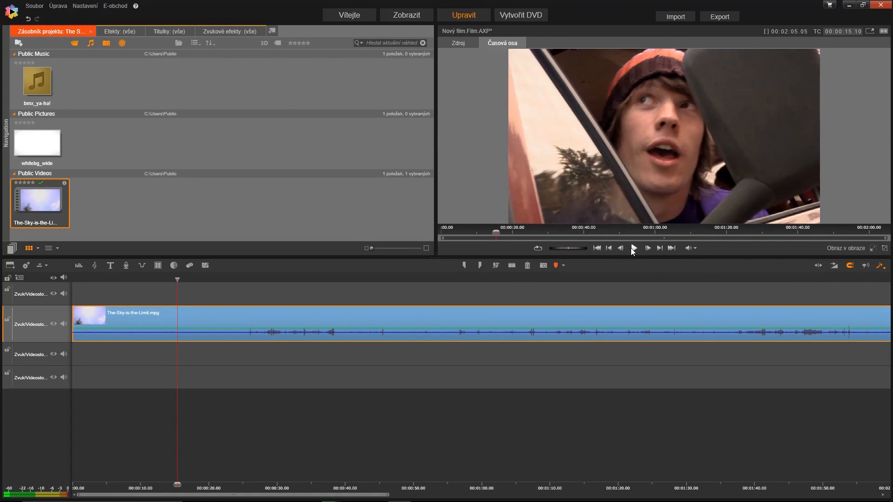
# - Resume playback and let it run on to the tree branches against the sky
pyautogui.click(634, 249)
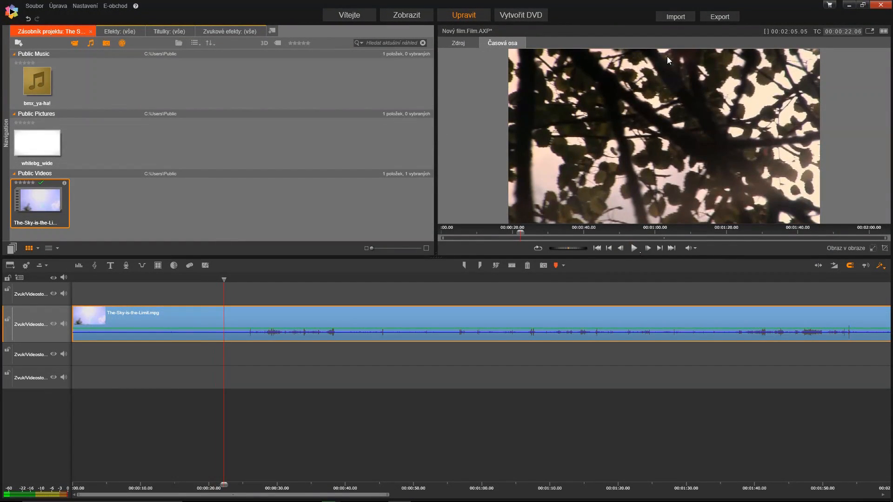
pyautogui.moveTo(614, 164)
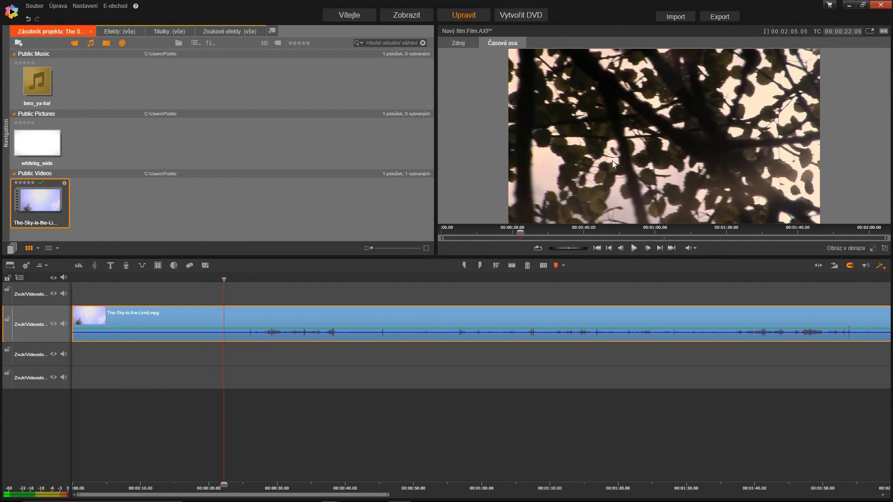